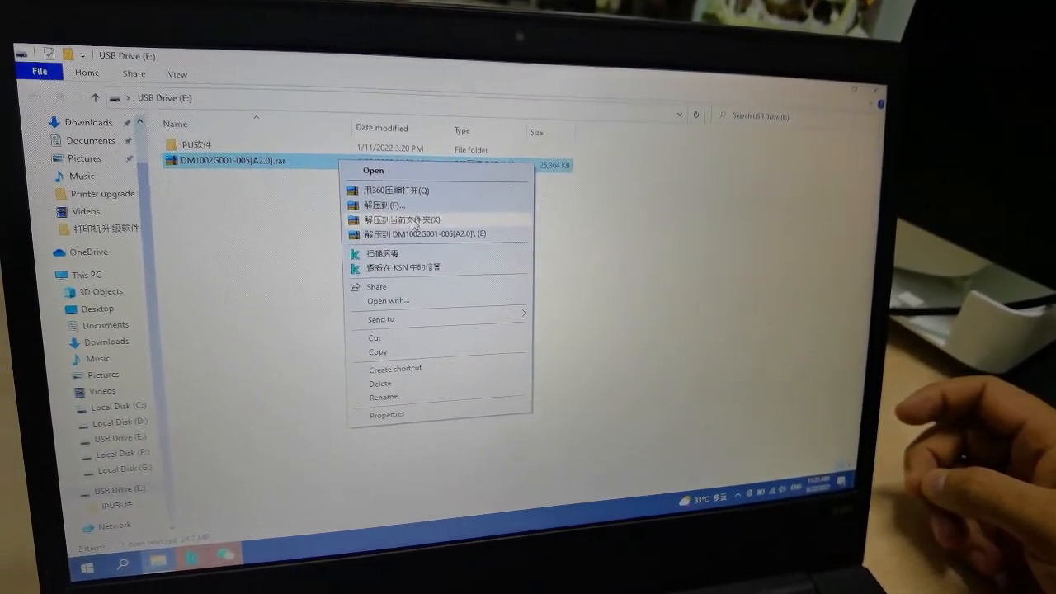
Extract DM1002G001-005[A2.0].rar into the USB drive's current folder
left_click(421, 226)
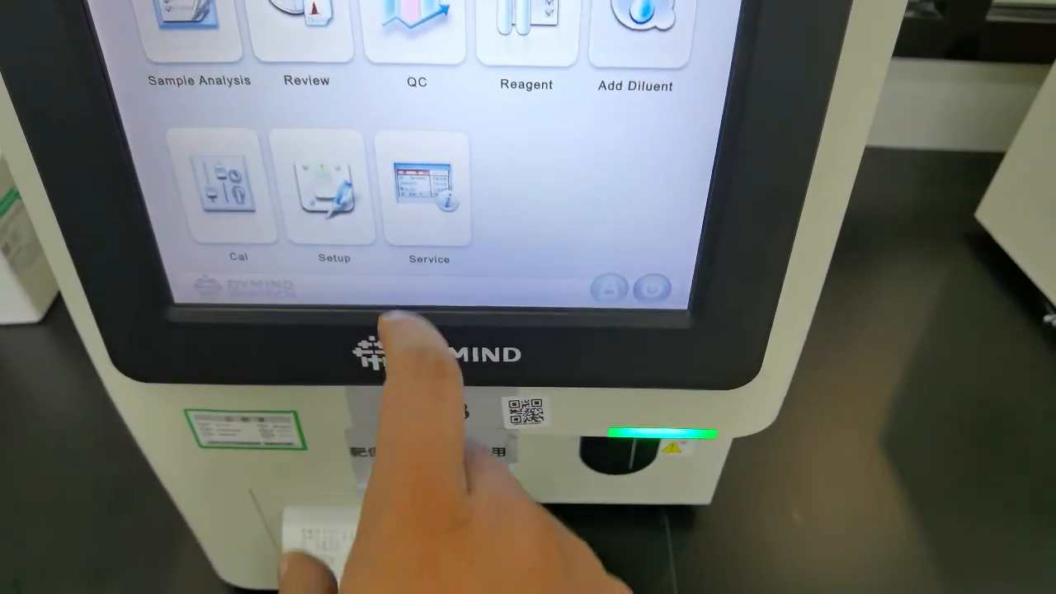
Open the analyzer's Service screen from the main menu
left_click(428, 191)
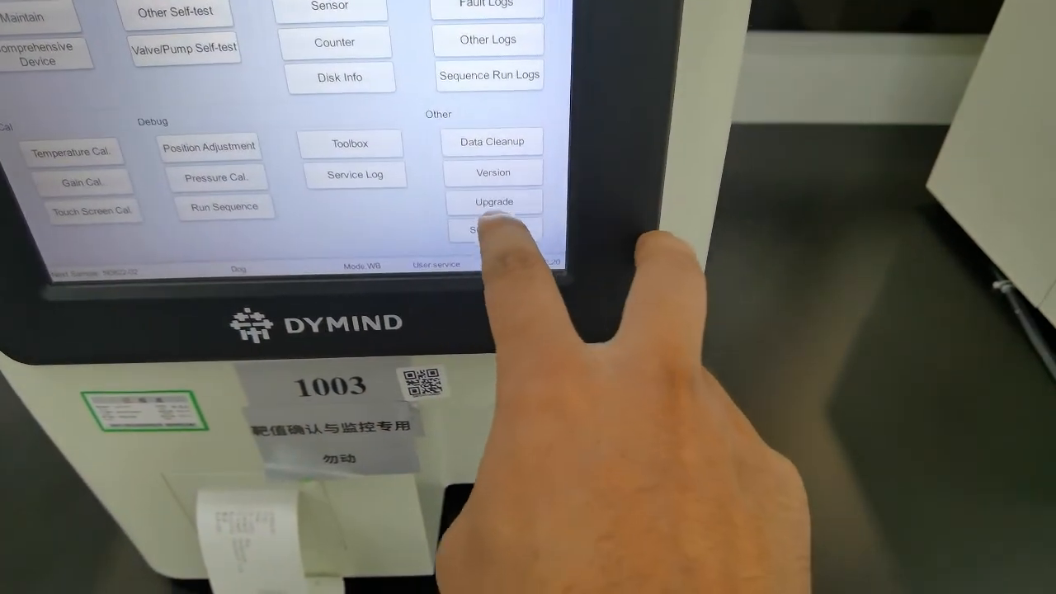